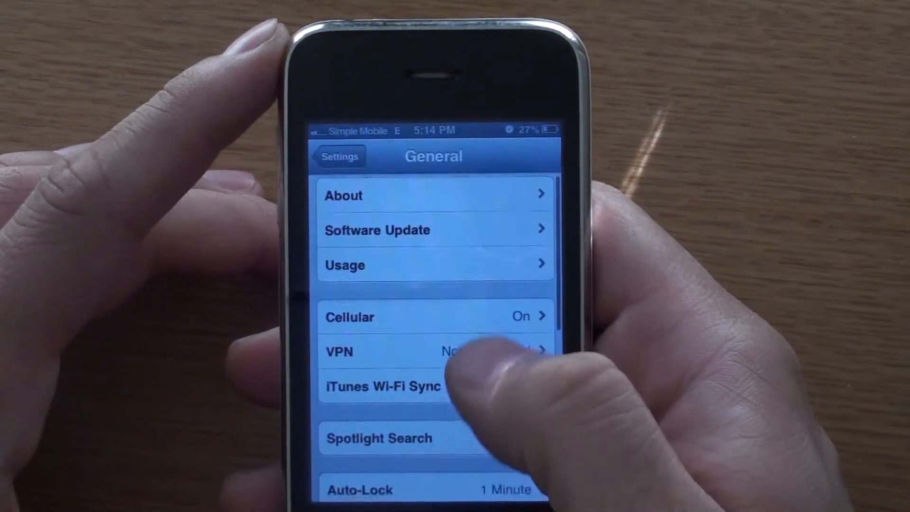
scroll("up", 3)
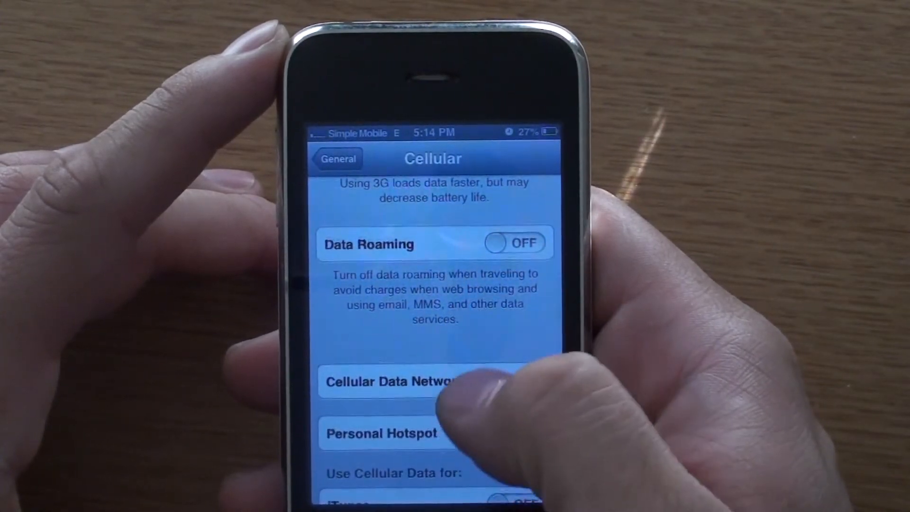
scroll("up", 3)
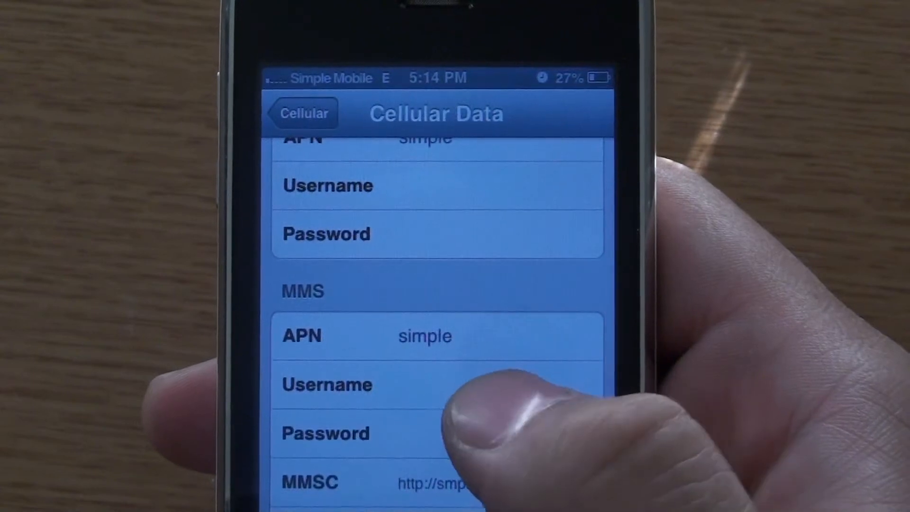
scroll("up", 3)
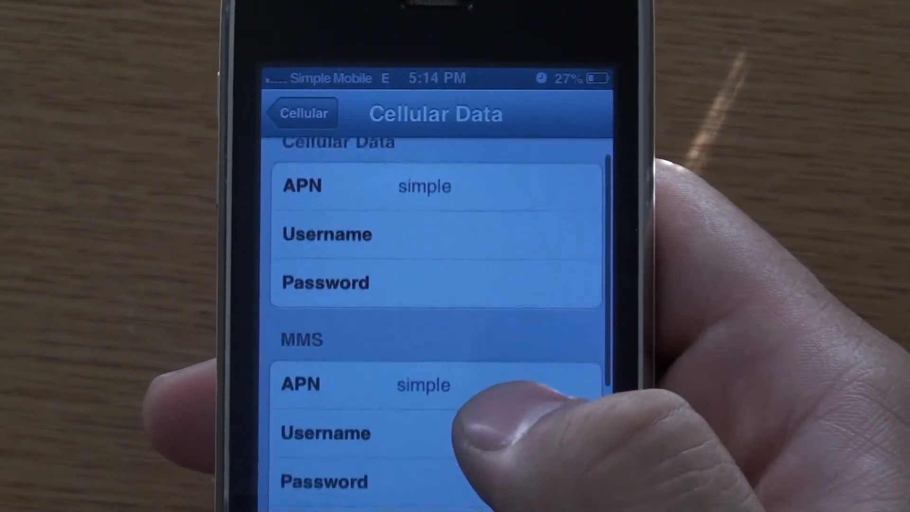
scroll("down", 3)
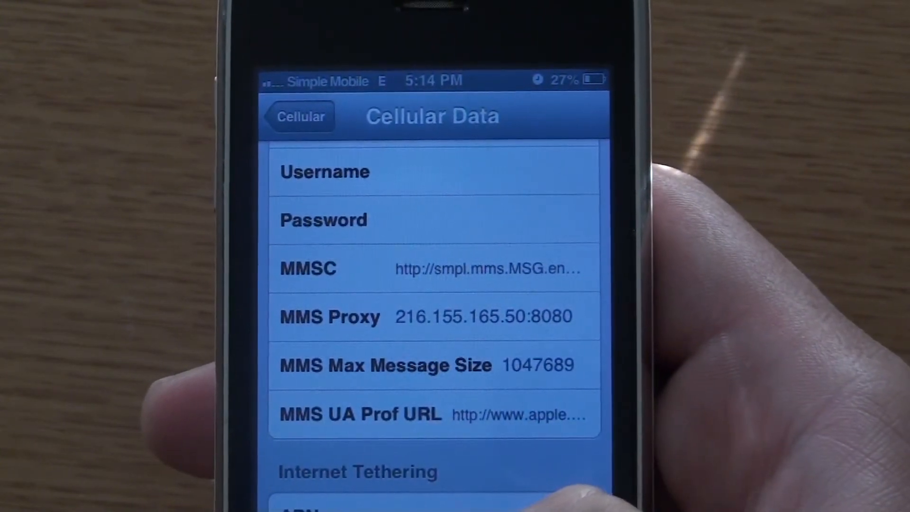
scroll("down", 3)
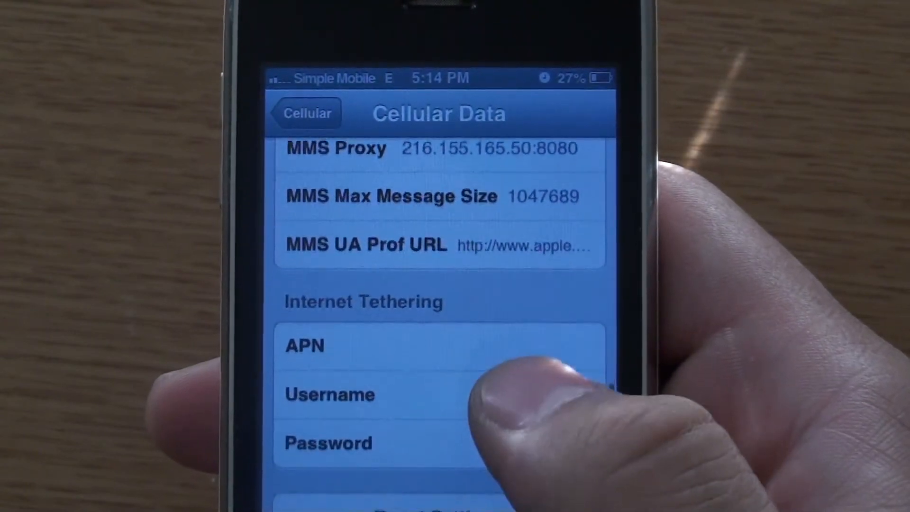